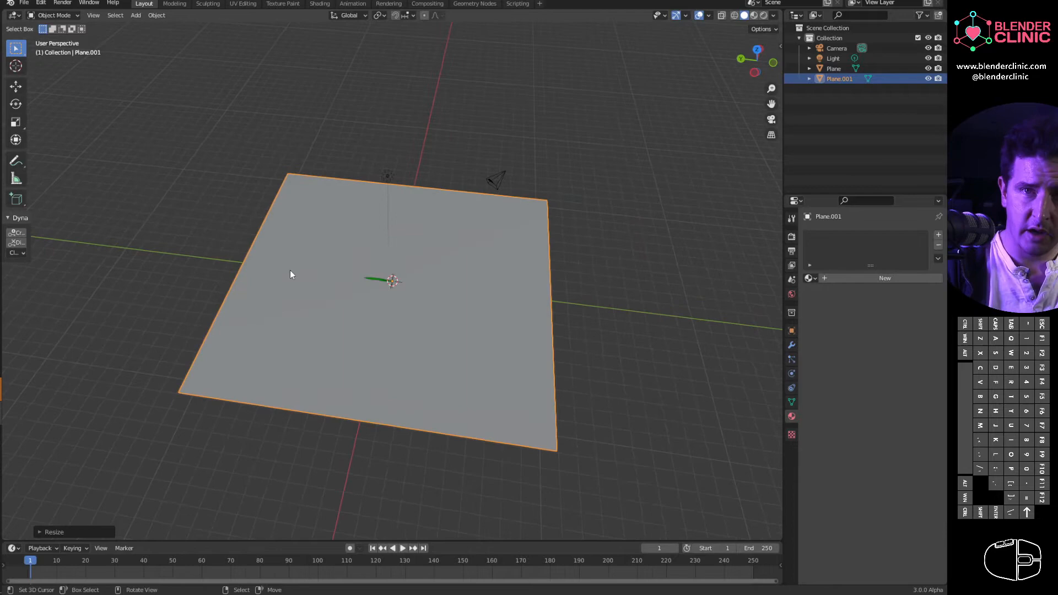
{"action": "mouse_move", "coordinate": [445, 263]}
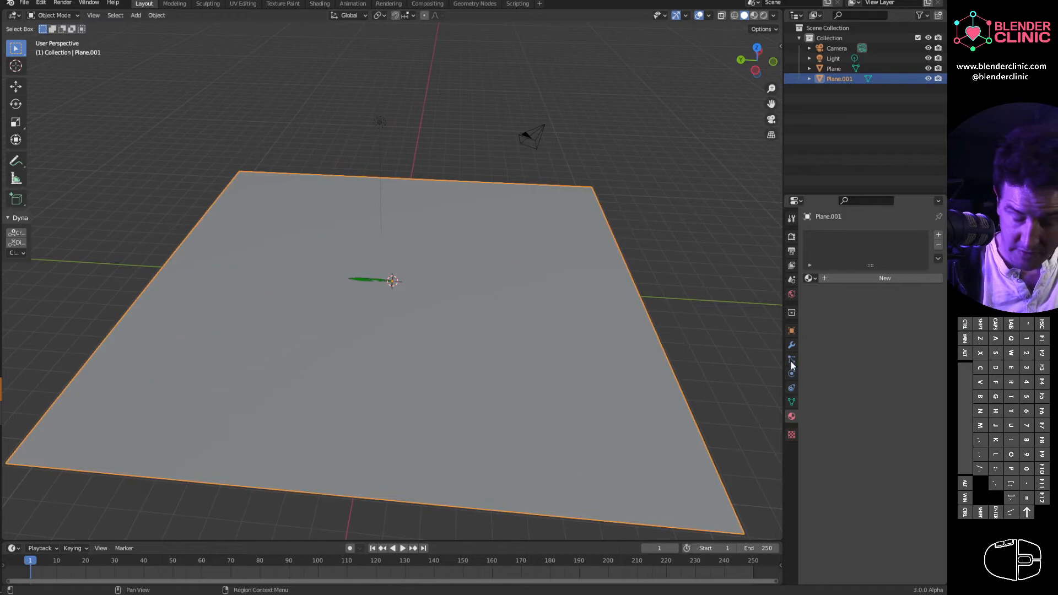
Show the Particle Properties of Plane.001, currently with no system
{"action": "left_click", "coordinate": [792, 345]}
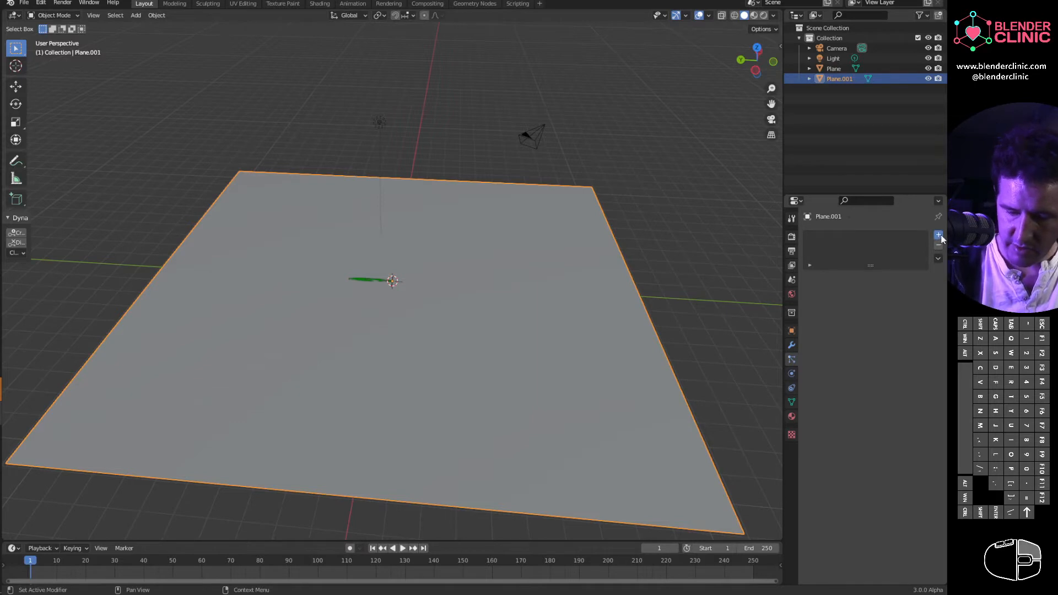
Add a Hair particle system to the plane, then select the BLADEGRASS object for modifiers
{"action": "left_click", "coordinate": [936, 233]}
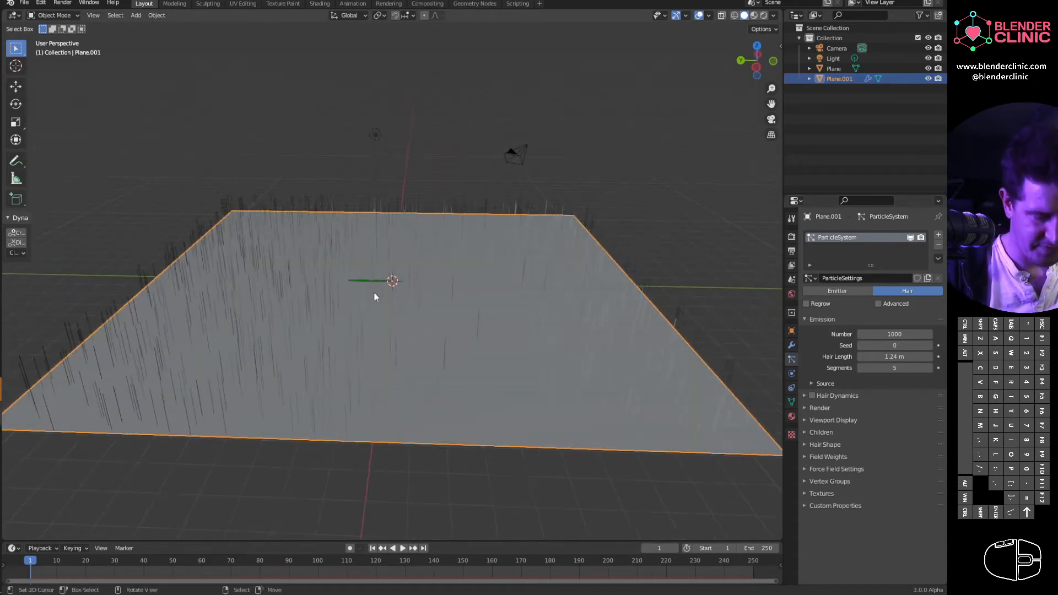
{"action": "left_click", "coordinate": [833, 69]}
{"action": "type", "text": "BLADEOGRASS"}
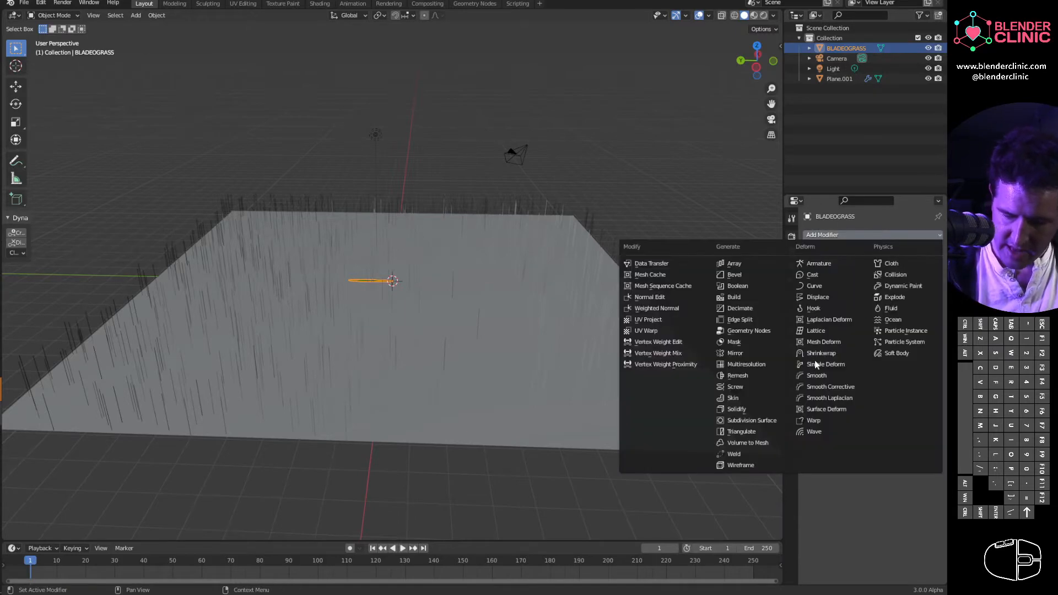
Add a Particle Instance modifier to BLADEGRASS pointing at Plane.001's ParticleSystem
{"action": "left_click", "coordinate": [903, 330]}
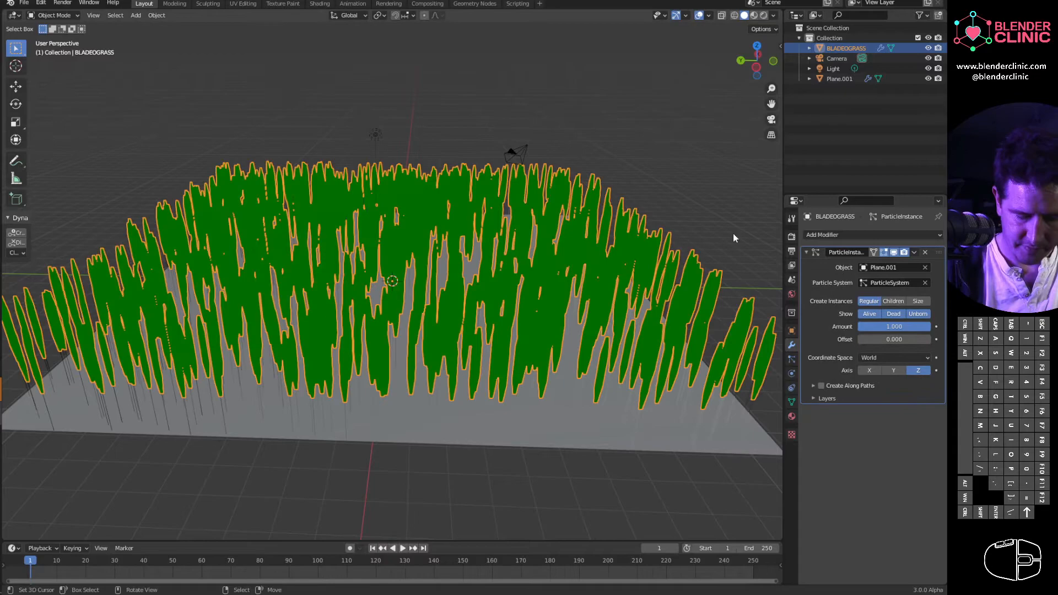
{"action": "left_click", "coordinate": [819, 385]}
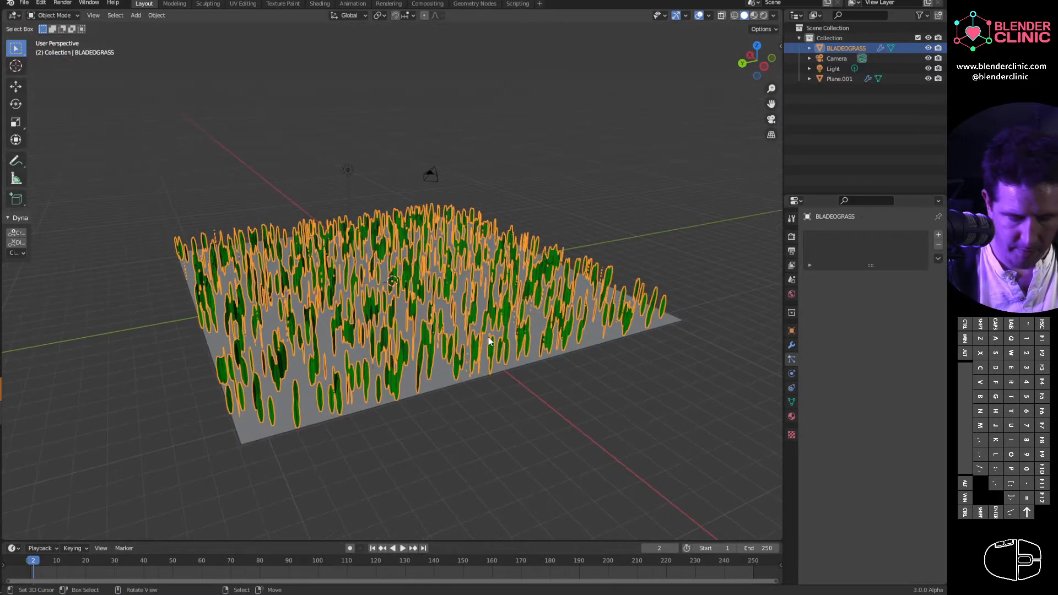
Give Plane.001's hair system Simple children and adjust their amounts
{"action": "left_click", "coordinate": [840, 78]}
{"action": "type", "text": "1000"}
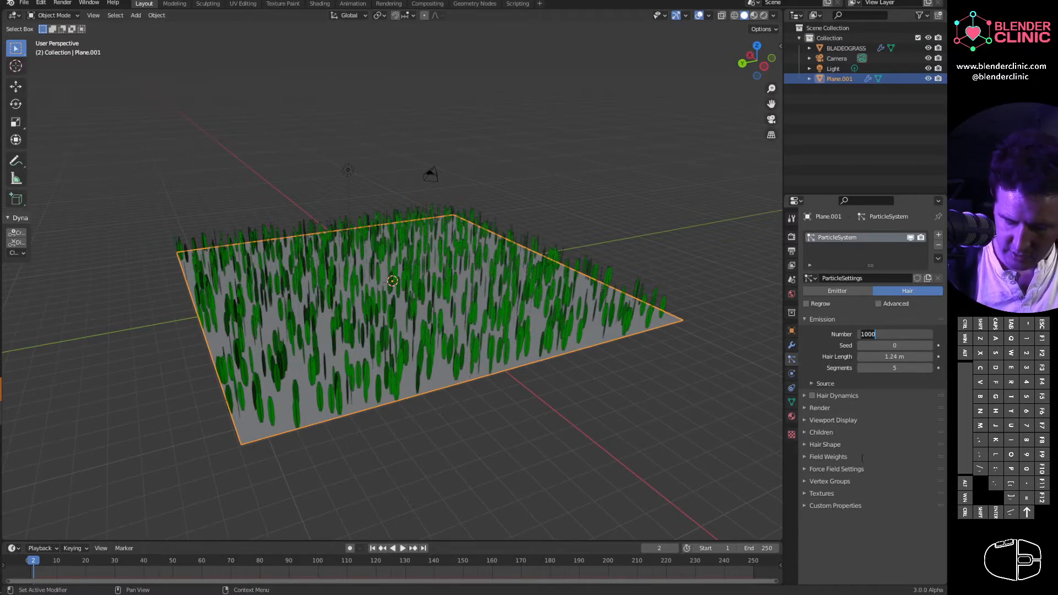
{"action": "left_click", "coordinate": [820, 432]}
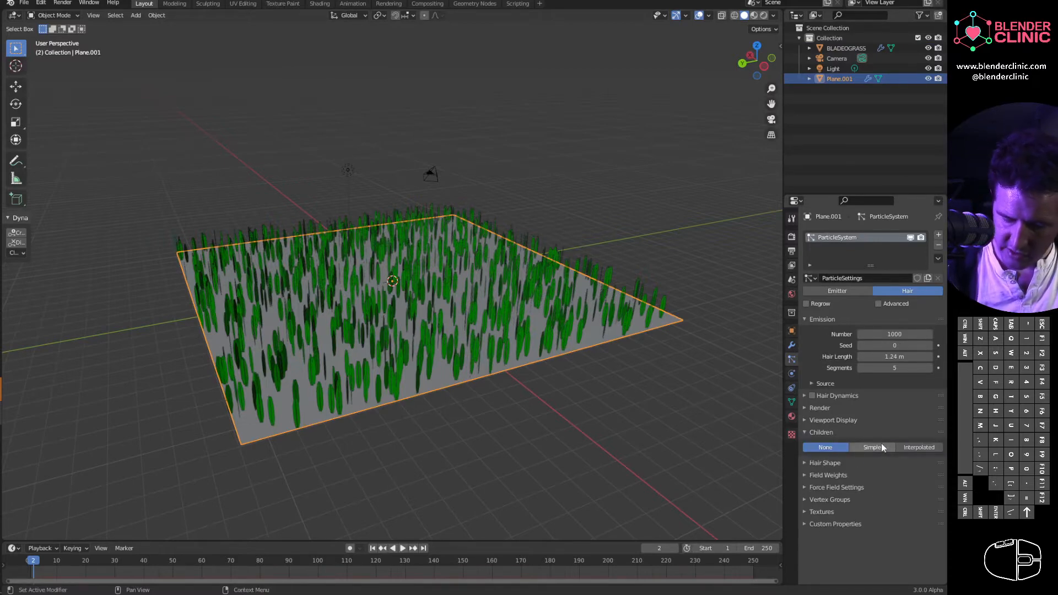
{"action": "left_click", "coordinate": [870, 446]}
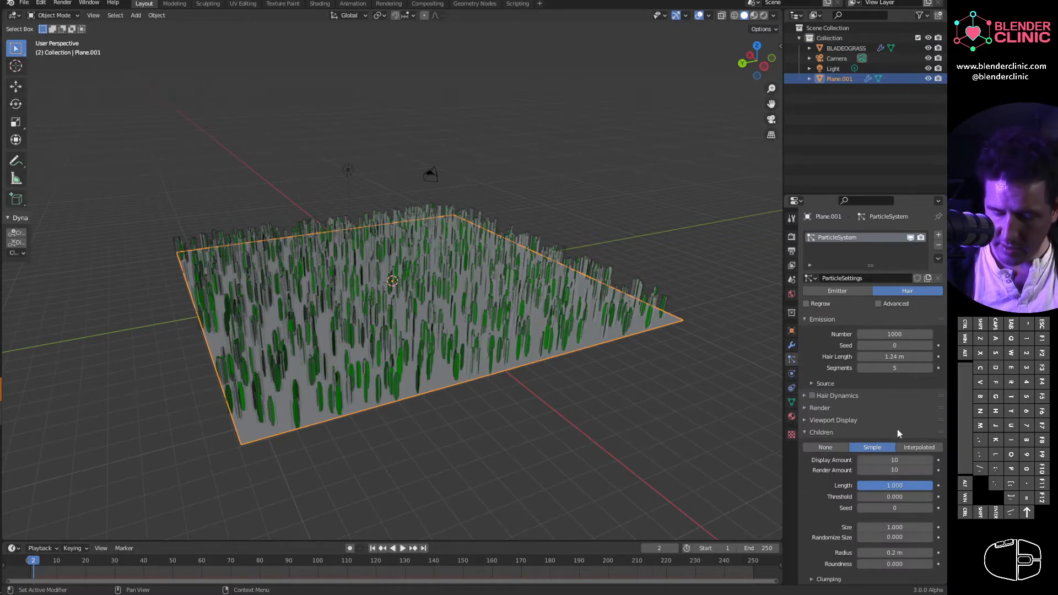
{"action": "scroll", "scroll_direction": "down", "scroll_amount": 3}
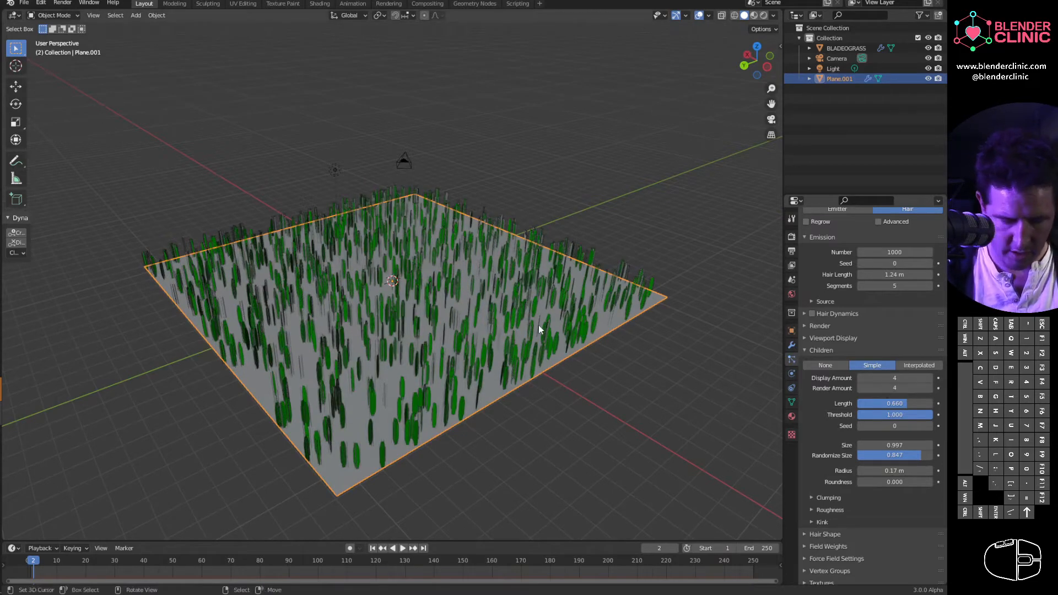
On BLADEGRASS enable Children and Create Along Paths in the Particle Instance modifier
{"action": "left_click", "coordinate": [791, 343]}
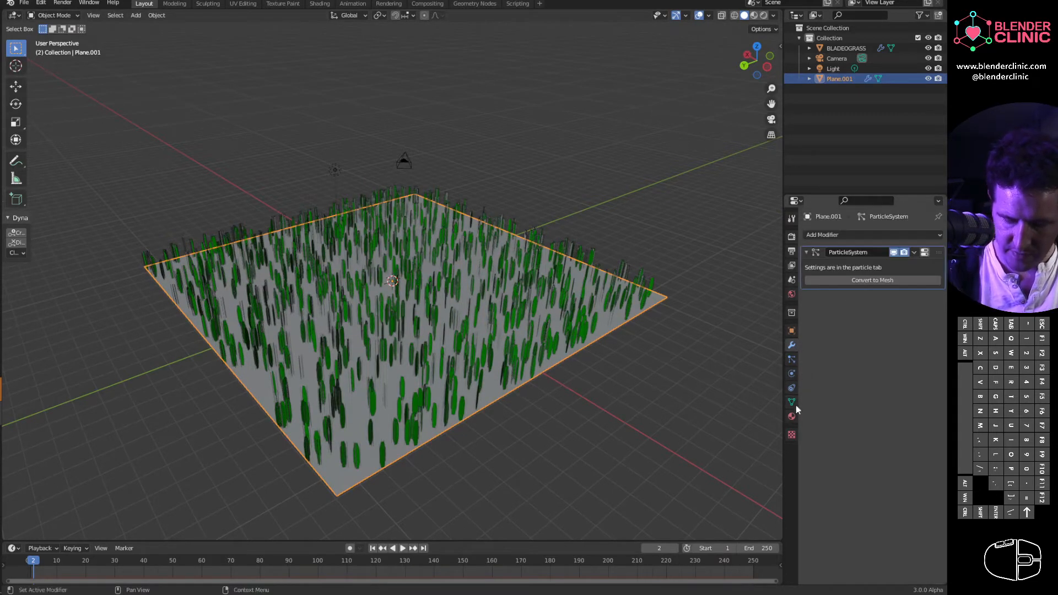
{"action": "mouse_move", "coordinate": [491, 282]}
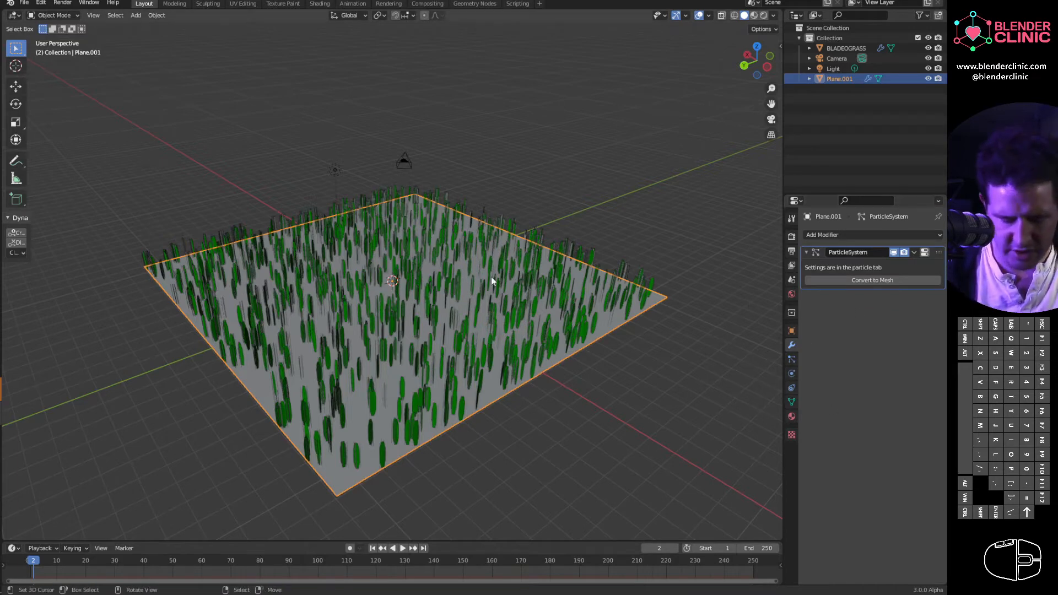
{"action": "left_click", "coordinate": [845, 48]}
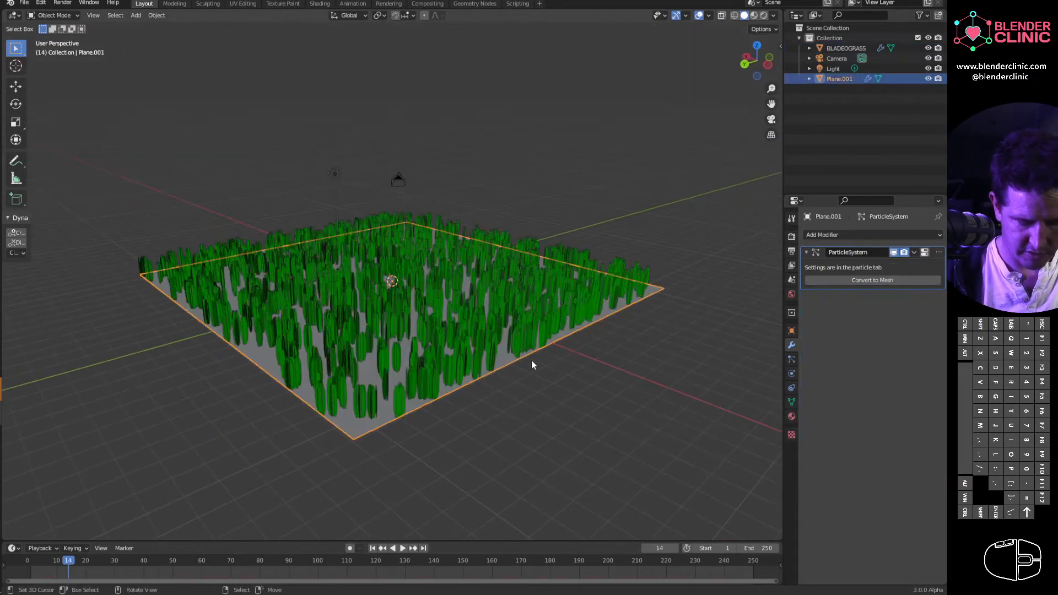
{"action": "left_click", "coordinate": [845, 48]}
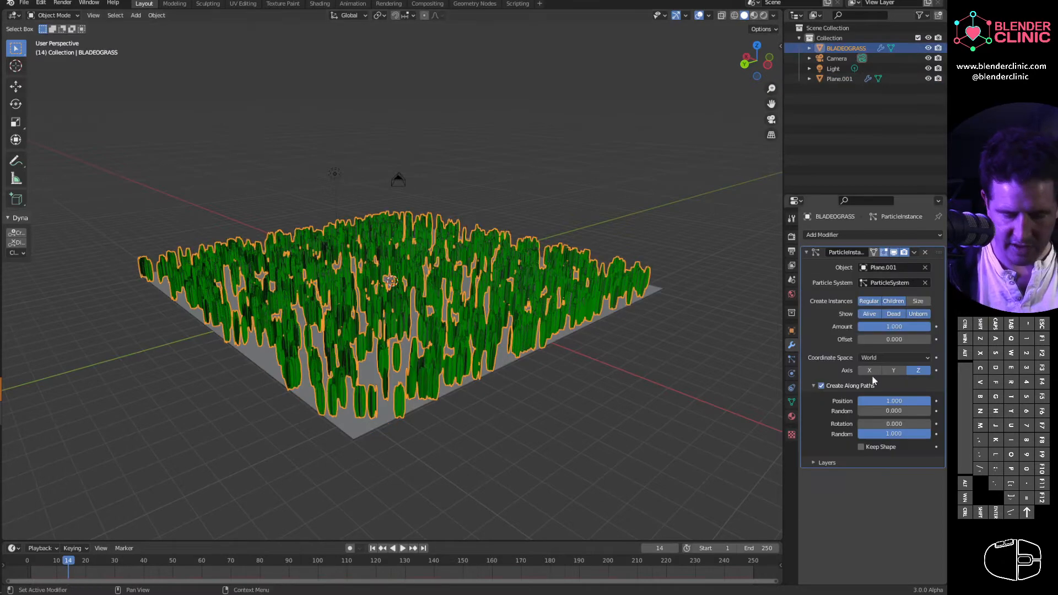
{"action": "left_click", "coordinate": [791, 330]}
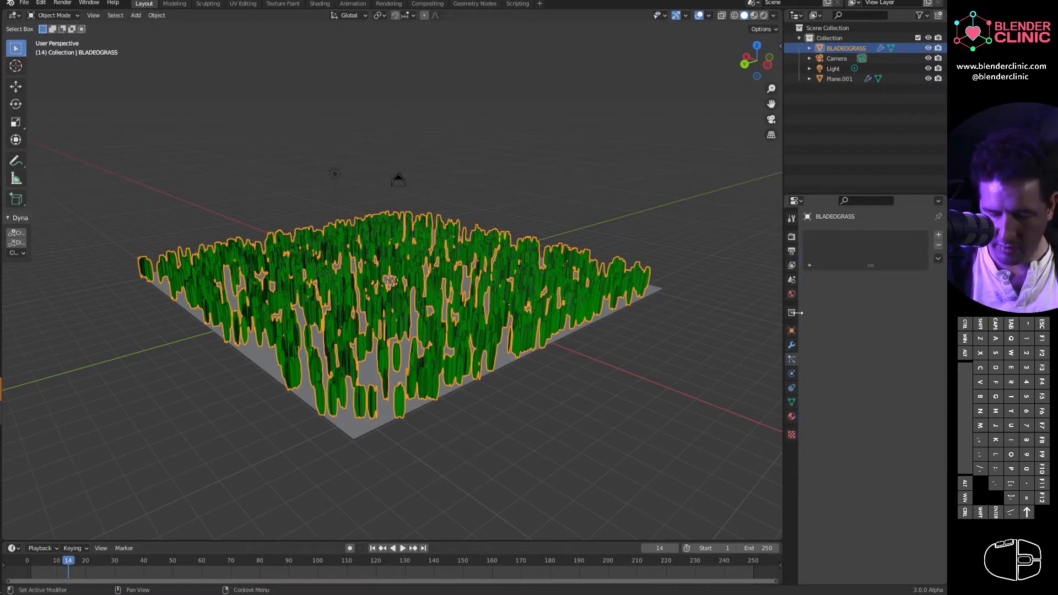
Add a UV Sphere, move it across the field and keyframe its location on the timeline
{"action": "left_click", "coordinate": [838, 79]}
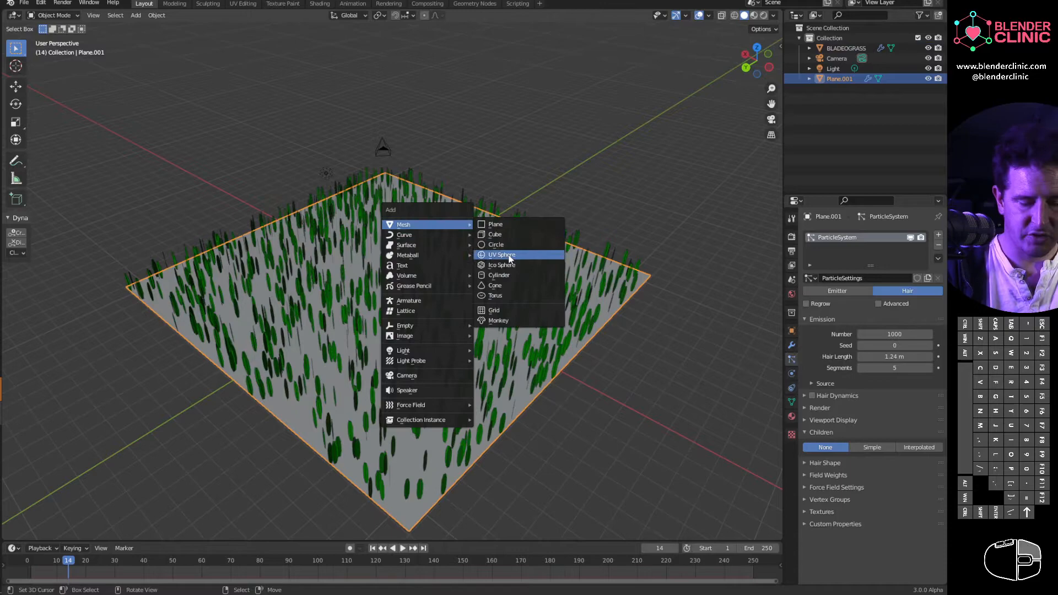
{"action": "left_click", "coordinate": [502, 255]}
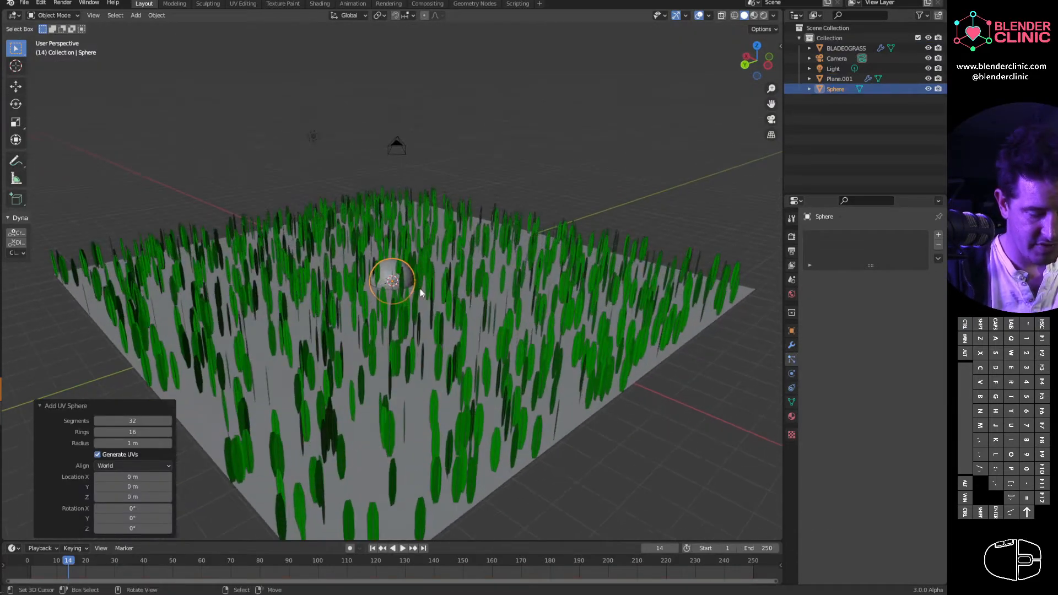
{"action": "key", "text": "g"}
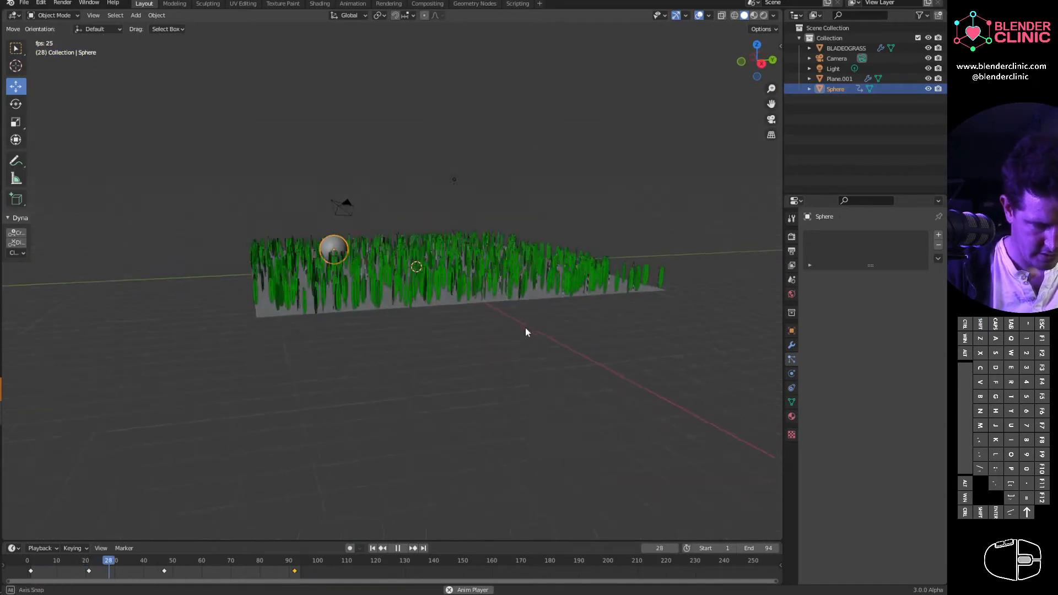
{"action": "left_click", "coordinate": [166, 560]}
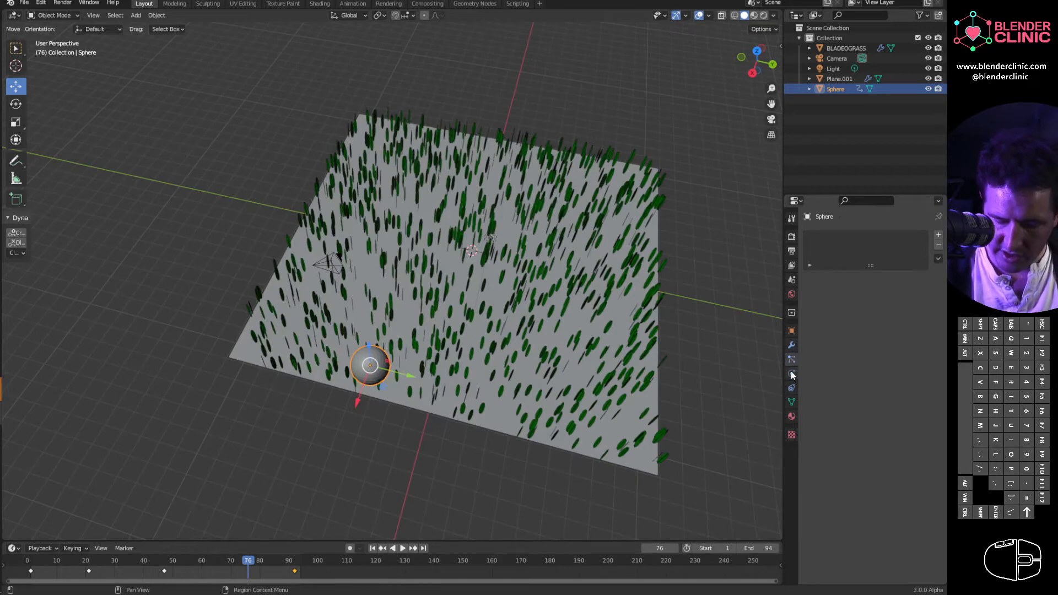
Make the sphere a Collision object, enable Hair Dynamics on Plane.001 and play the animation
{"action": "left_click", "coordinate": [791, 375]}
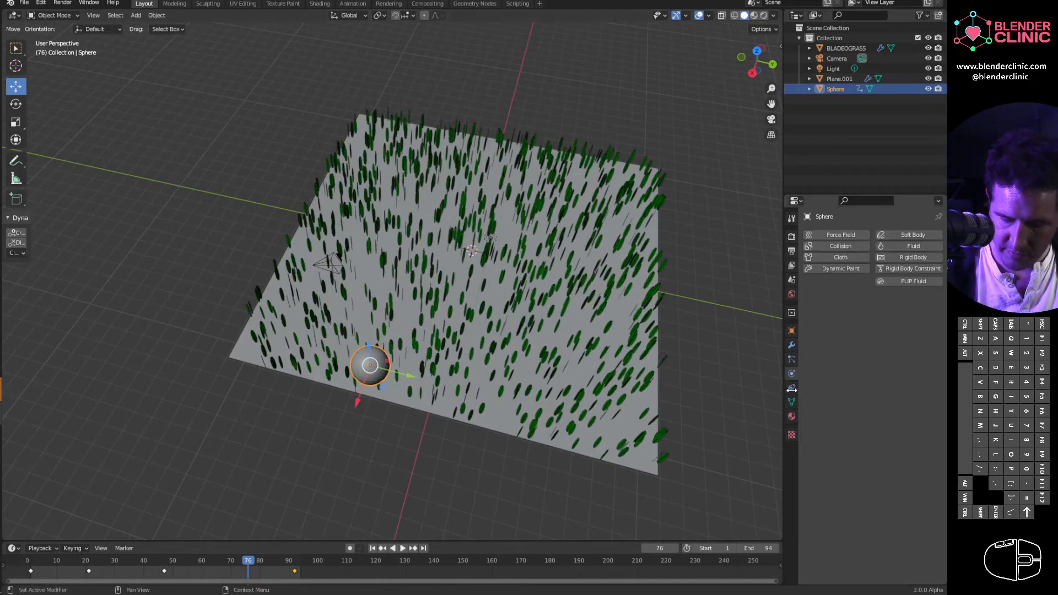
{"action": "left_click", "coordinate": [839, 246]}
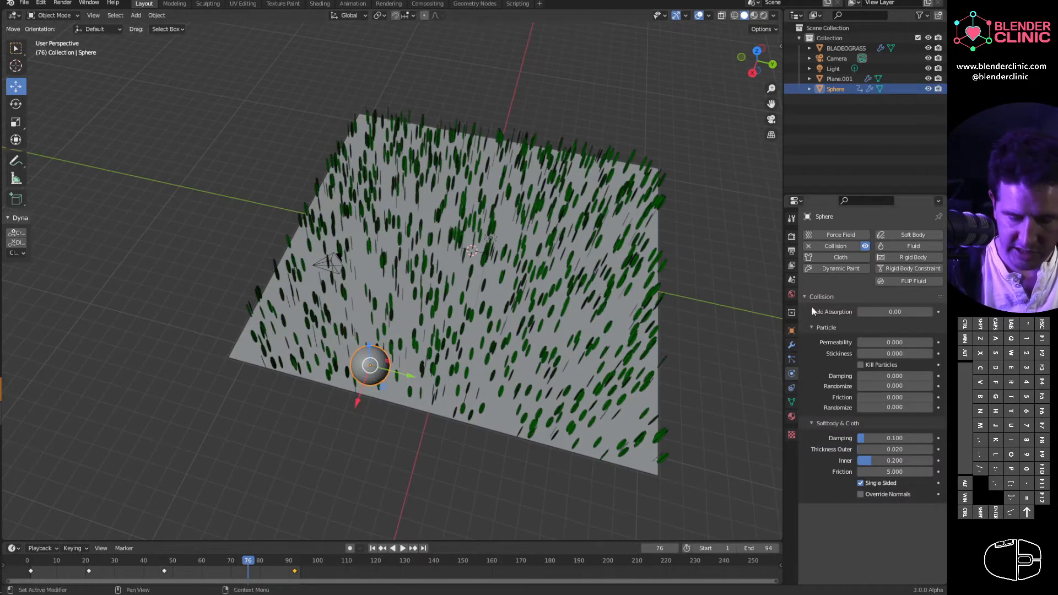
{"action": "left_click", "coordinate": [839, 79]}
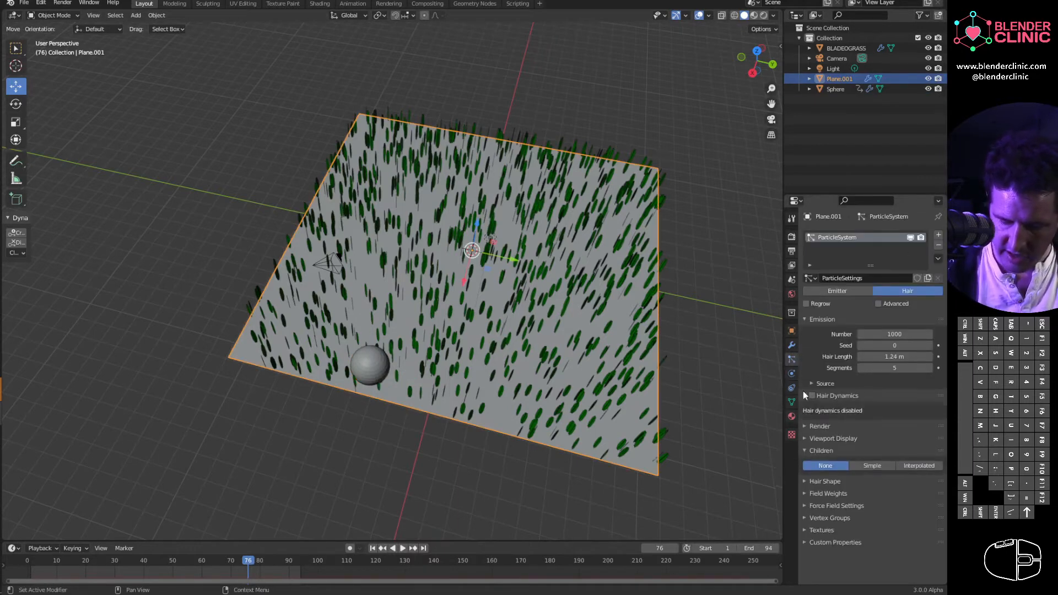
{"action": "left_click", "coordinate": [812, 396]}
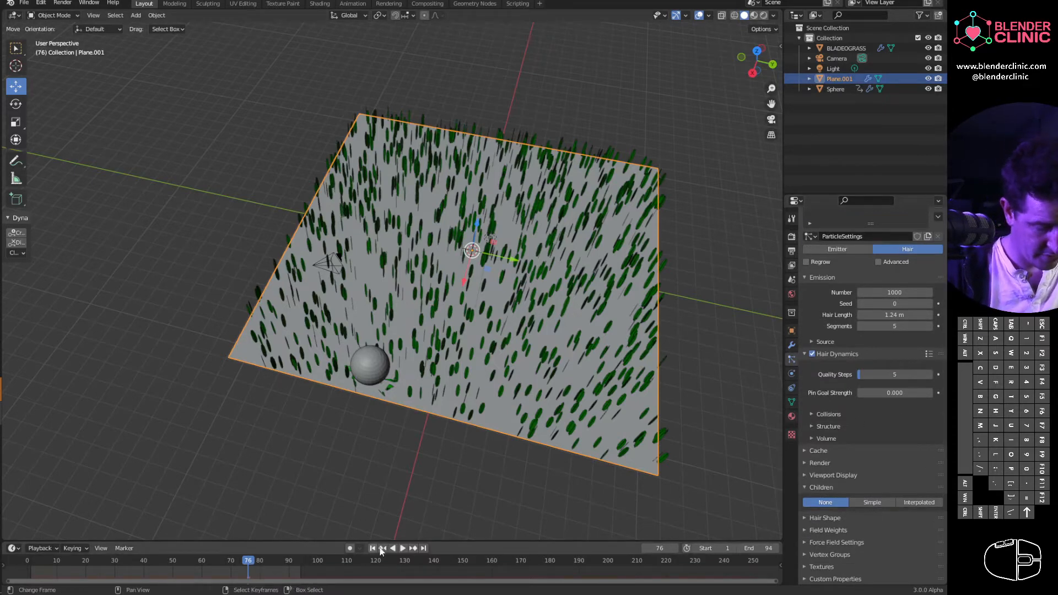
{"action": "left_click", "coordinate": [401, 548]}
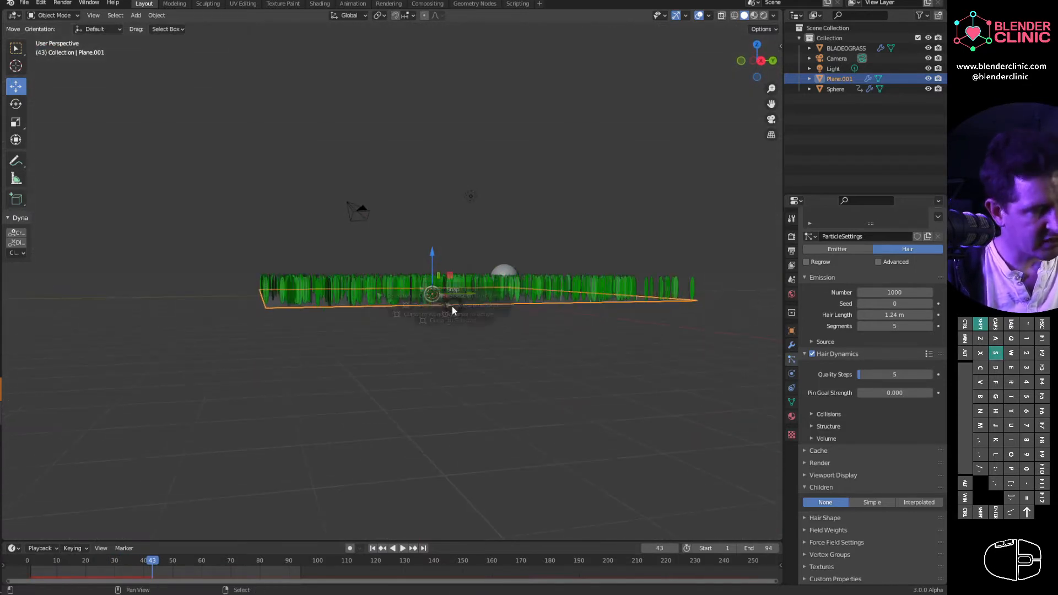
Add a larger mesh Plane under the grass, make it a Collision object and replay from the start
{"action": "key", "text": "shift+a"}
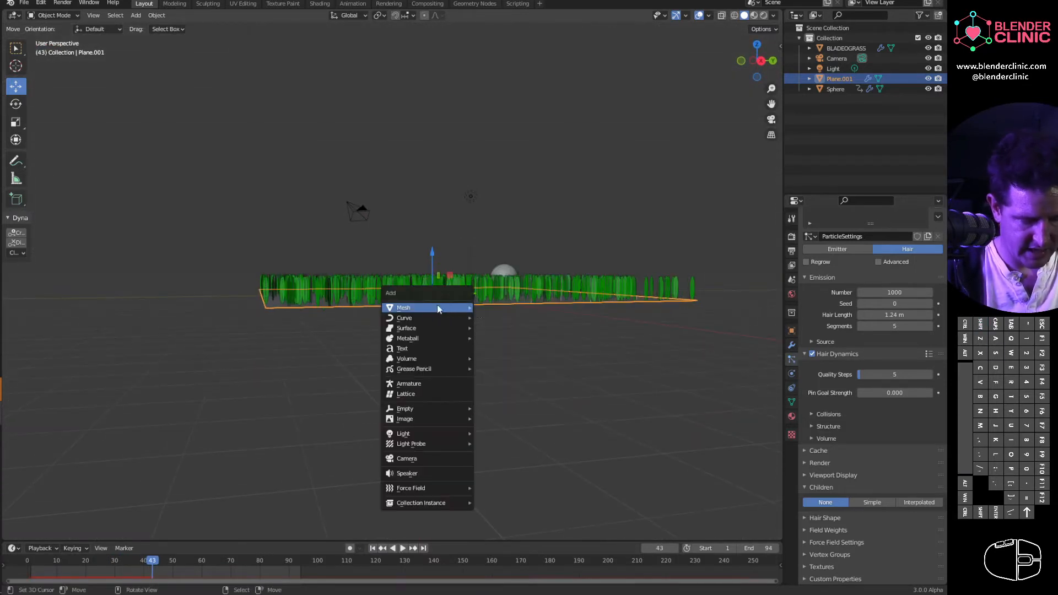
{"action": "left_click", "coordinate": [403, 307]}
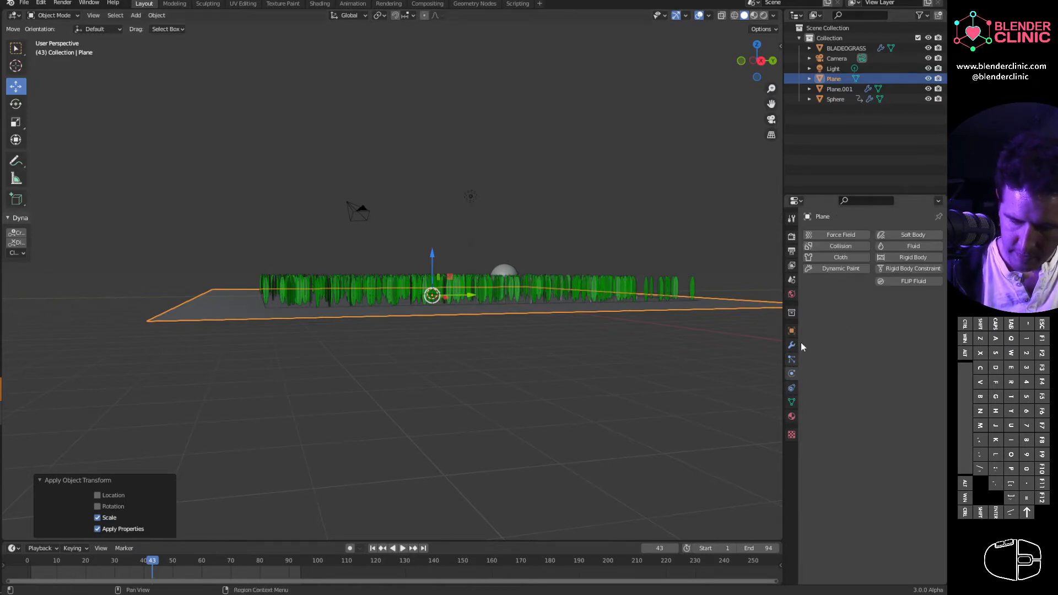
{"action": "left_click", "coordinate": [835, 246]}
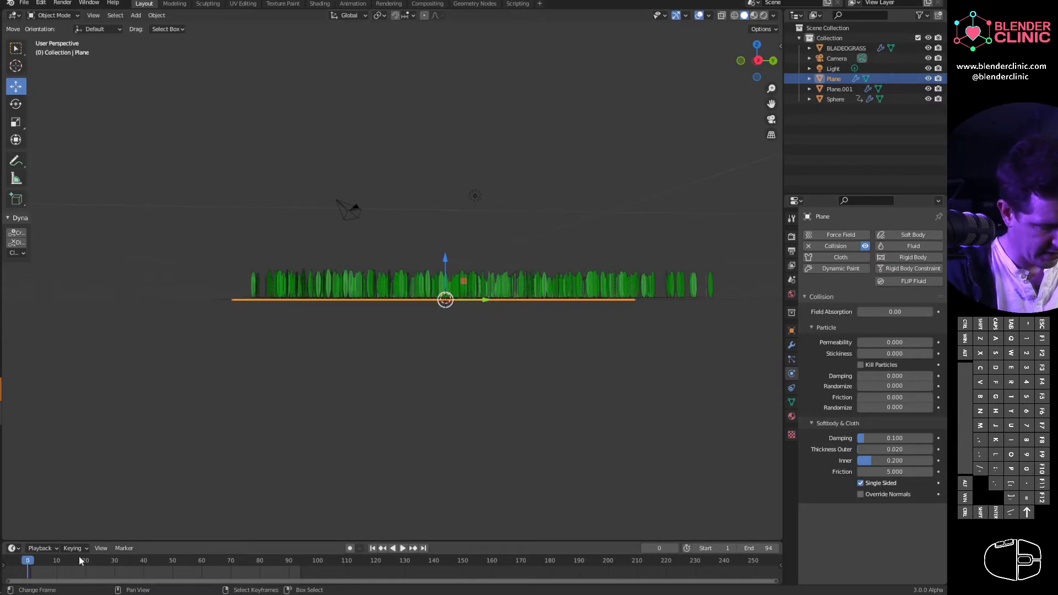
{"action": "left_click", "coordinate": [402, 547]}
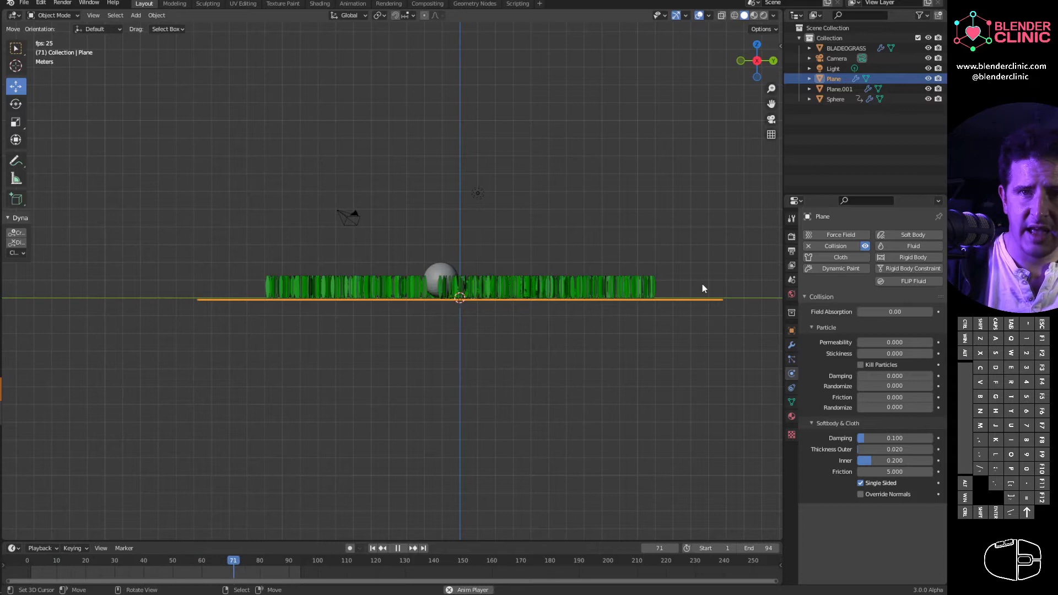
{"action": "left_click", "coordinate": [99, 560]}
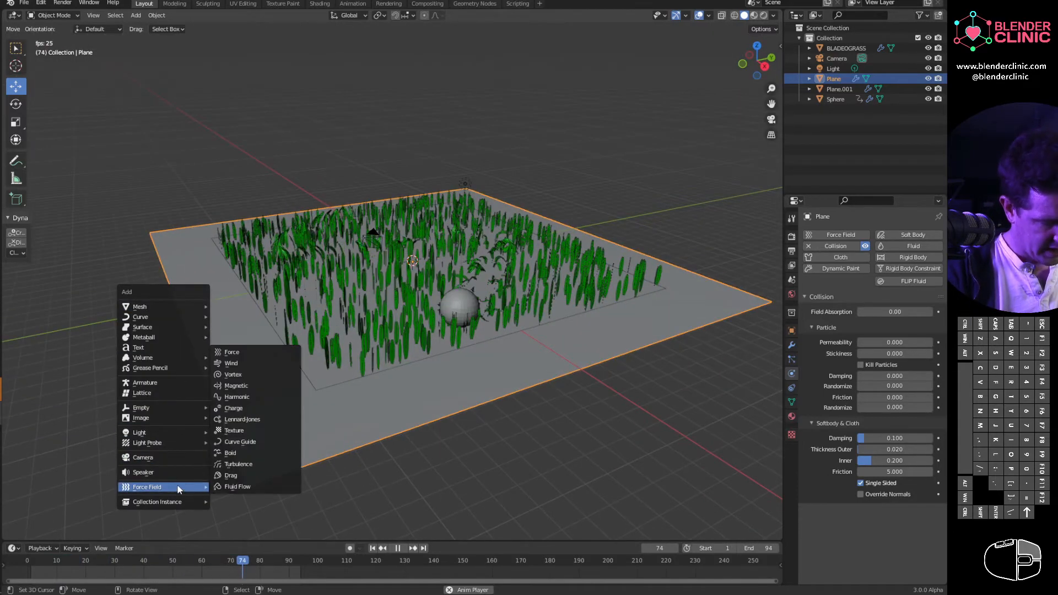
Add a Wind force field aimed at the grass with Strength 0.500 and Noise Amount 6.000
{"action": "left_click", "coordinate": [232, 362]}
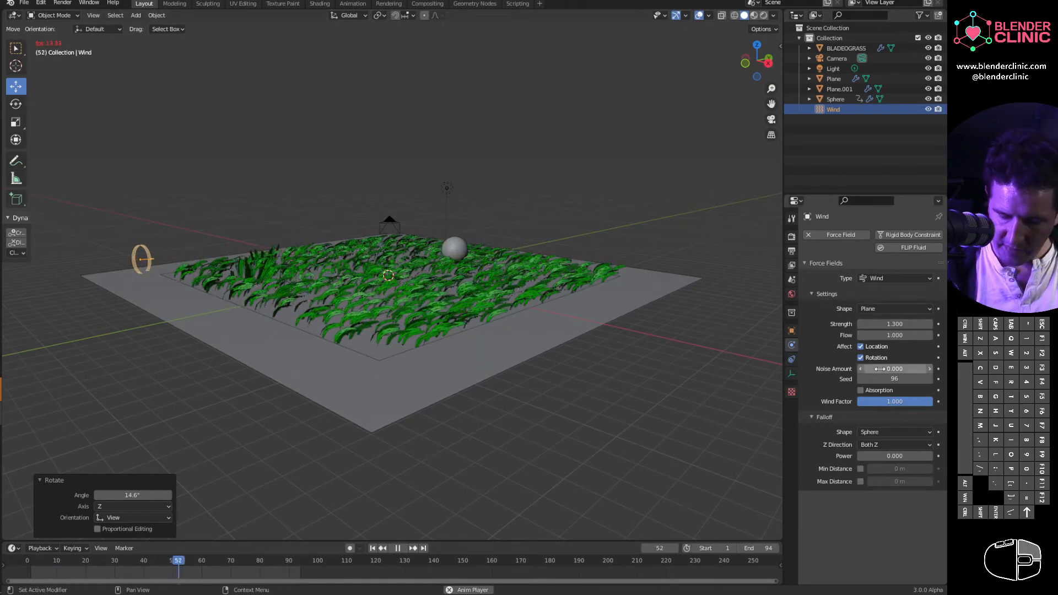
{"action": "left_click", "coordinate": [894, 368]}
{"action": "type", "text": "6.000"}
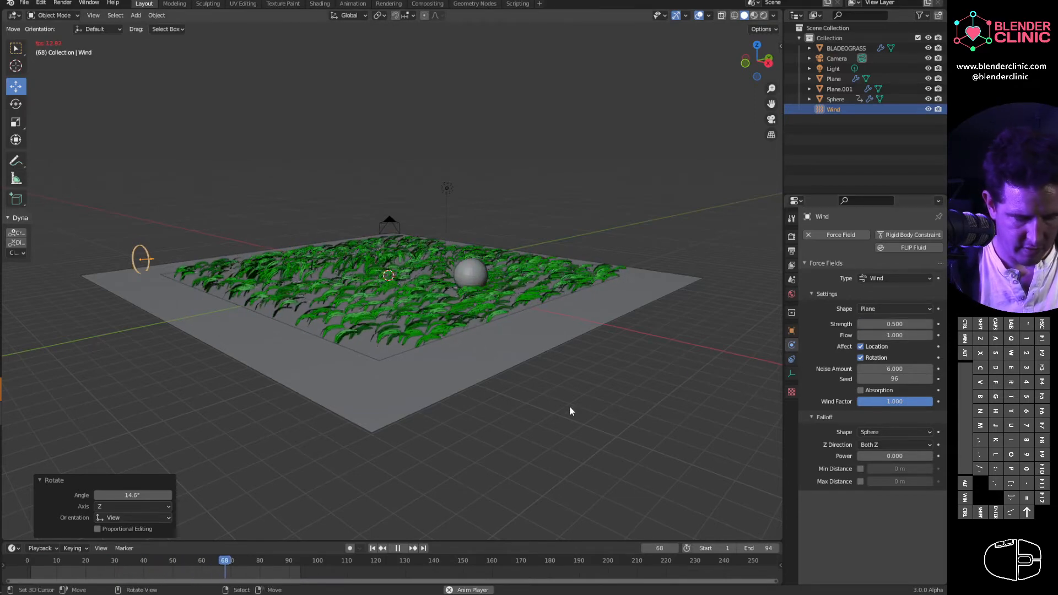
{"action": "left_click", "coordinate": [371, 547]}
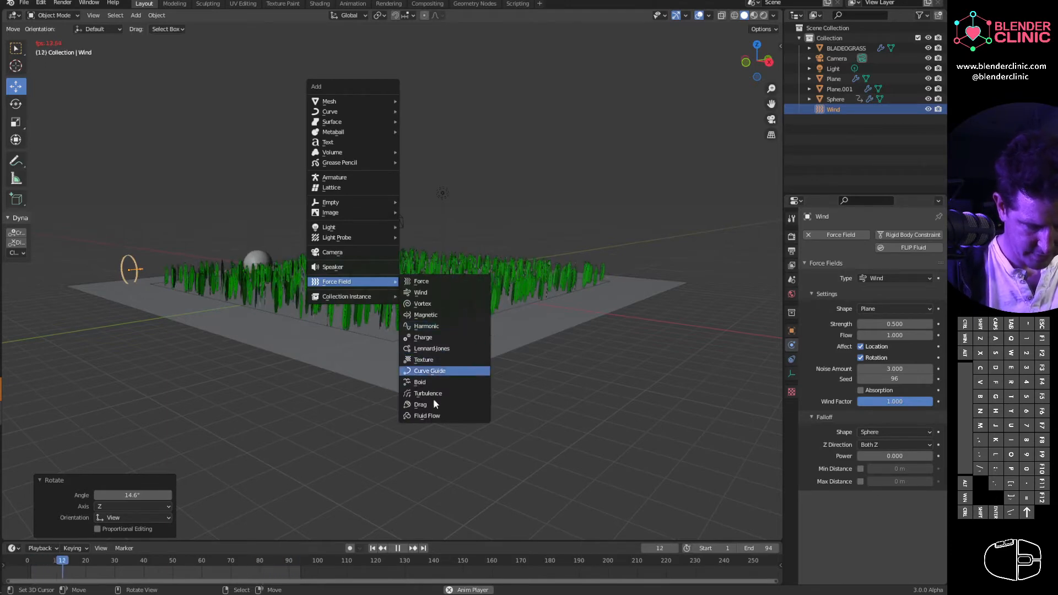
Add a Turbulence force field alongside the wind
{"action": "left_click", "coordinate": [428, 393]}
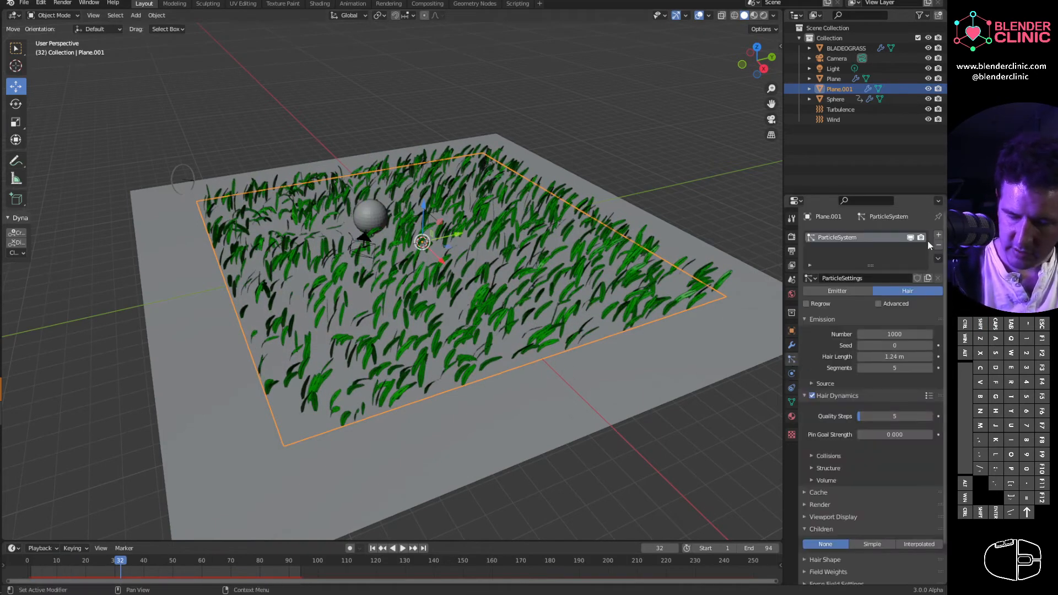
Add a second Hair system with Seed 2 and Hair Dynamics, then select BLADEGRASS to duplicate
{"action": "left_click", "coordinate": [938, 235]}
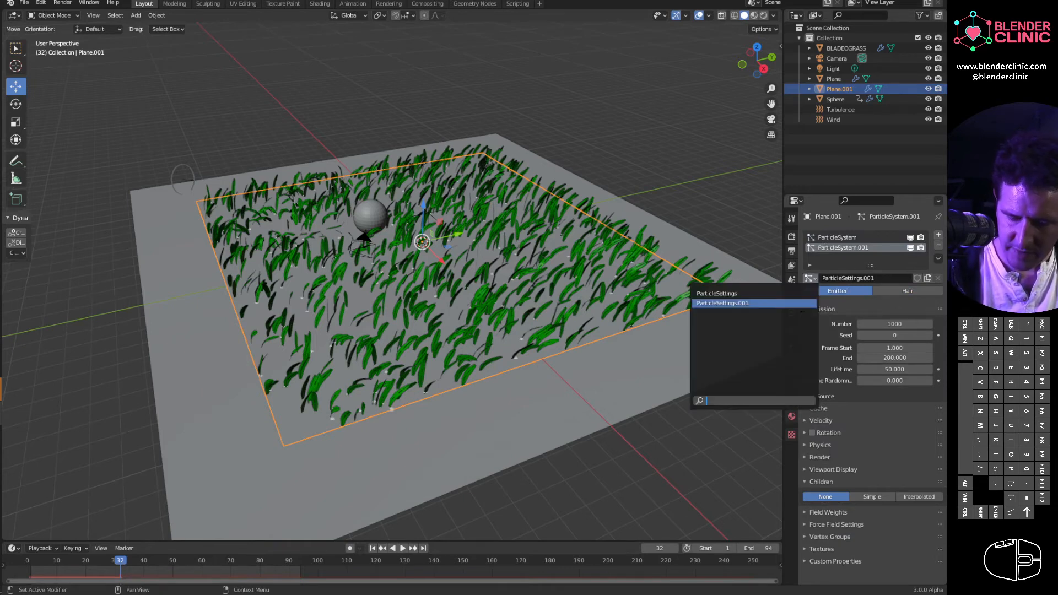
{"action": "left_click", "coordinate": [907, 290]}
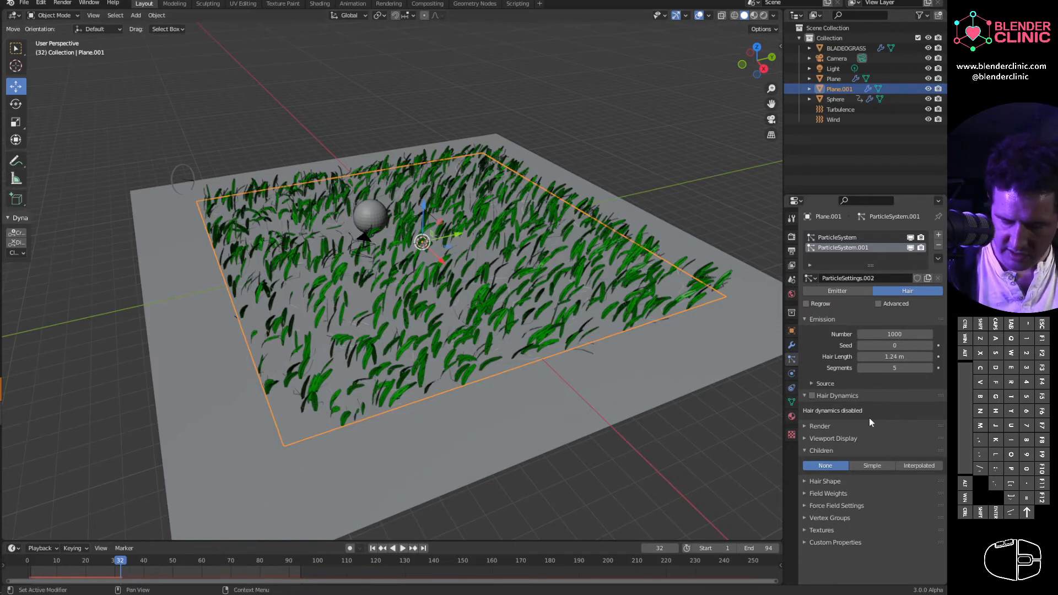
{"action": "left_click", "coordinate": [812, 396]}
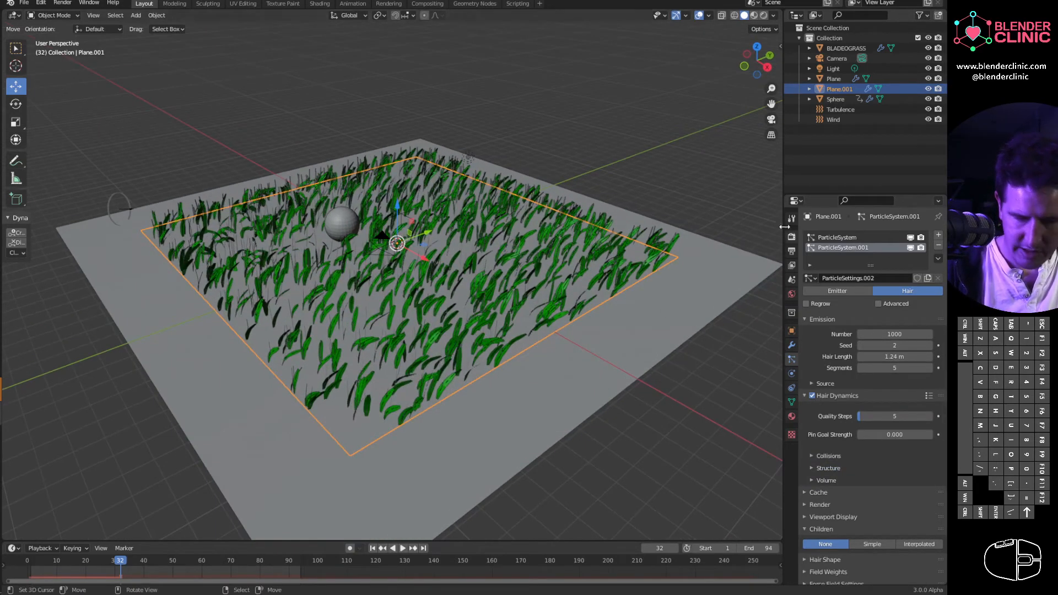
{"action": "left_click", "coordinate": [847, 48]}
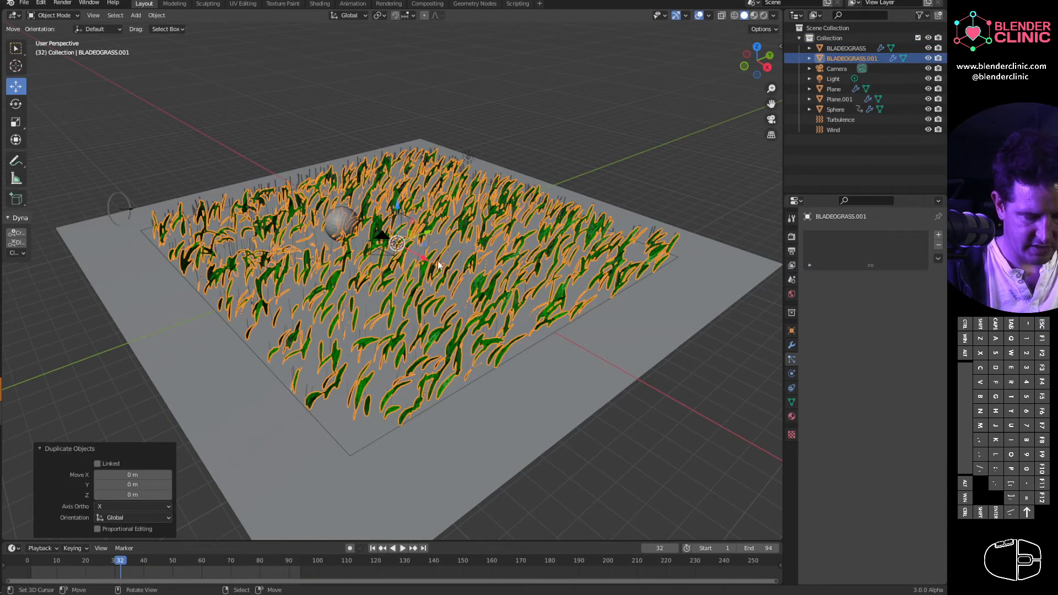
Give the duplicated blade a fresh material, Material.002, replacing its old one, ready for a blue viewport colour
{"action": "key", "text": "Tab"}
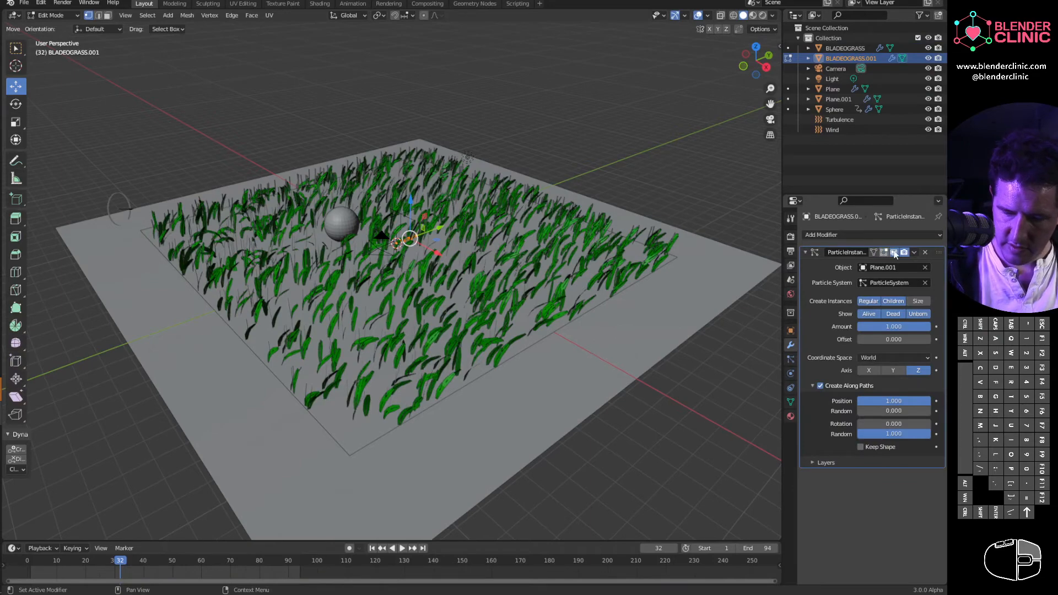
{"action": "scroll", "scroll_direction": "down", "scroll_amount": 3}
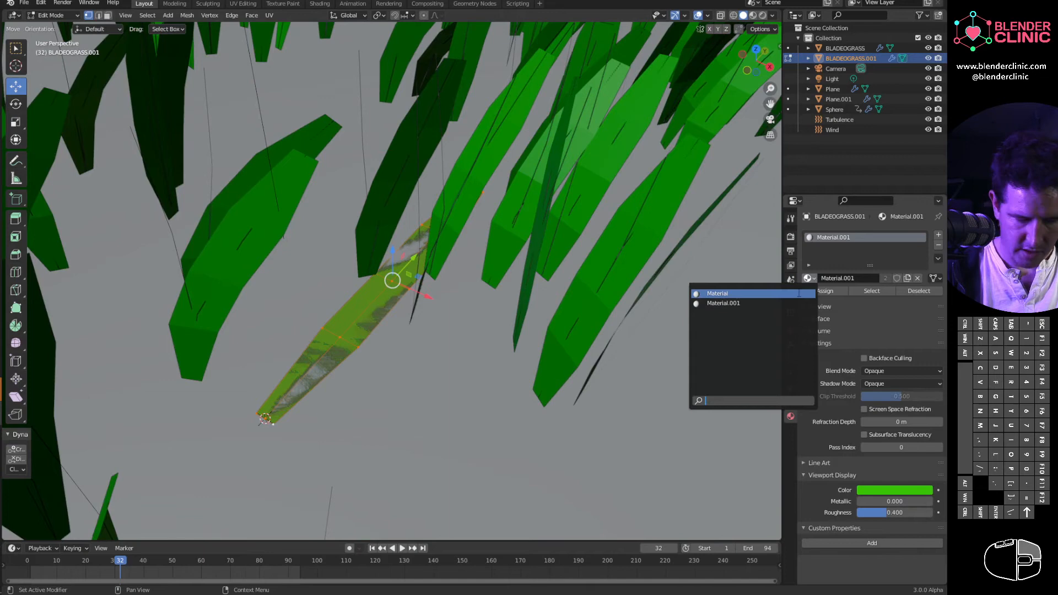
{"action": "left_click", "coordinate": [716, 292]}
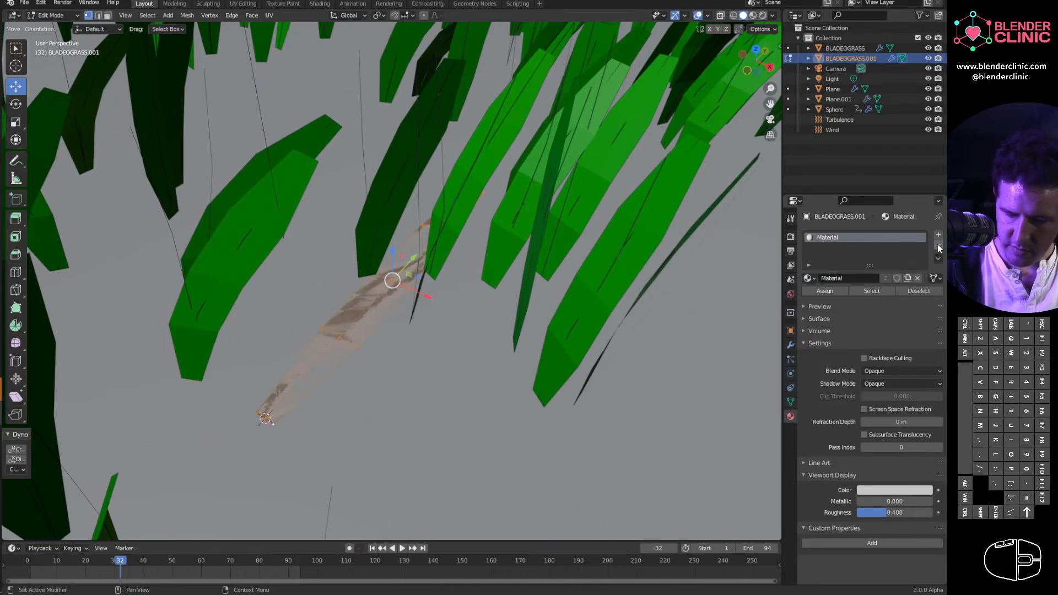
{"action": "key", "text": "Tab"}
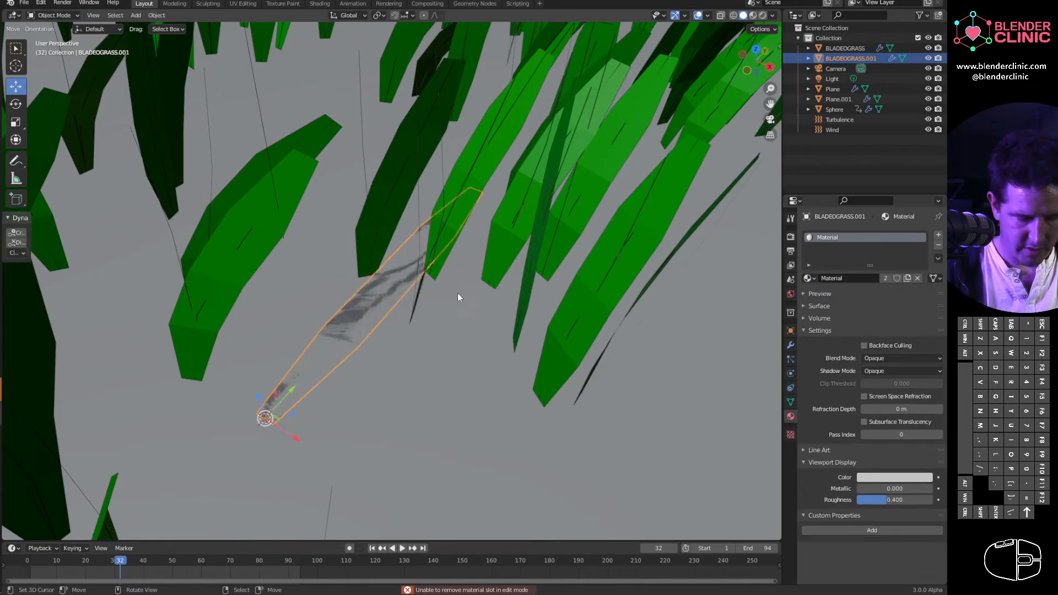
{"action": "left_click", "coordinate": [917, 277]}
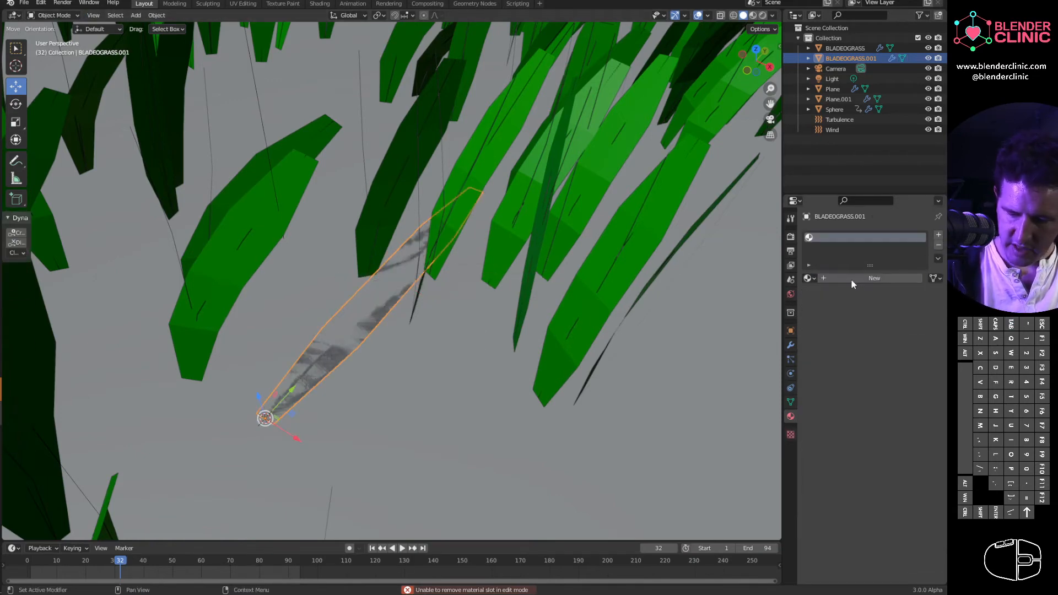
{"action": "left_click", "coordinate": [874, 278]}
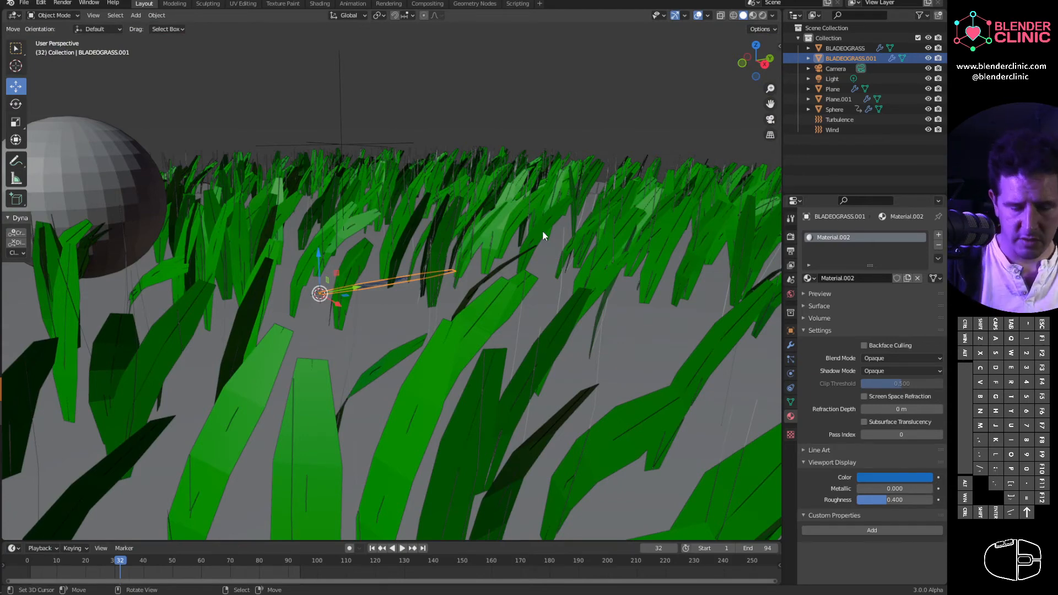
{"action": "mouse_move", "coordinate": [767, 388]}
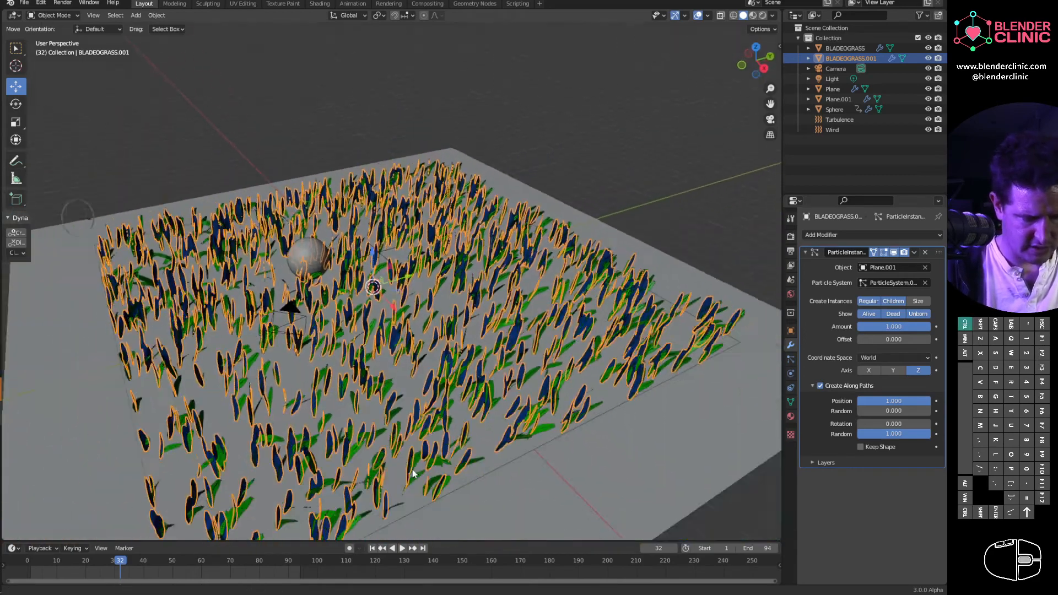
Play from frame 1 so the green and blue grass bends as the sphere rolls through
{"action": "left_click", "coordinate": [371, 548]}
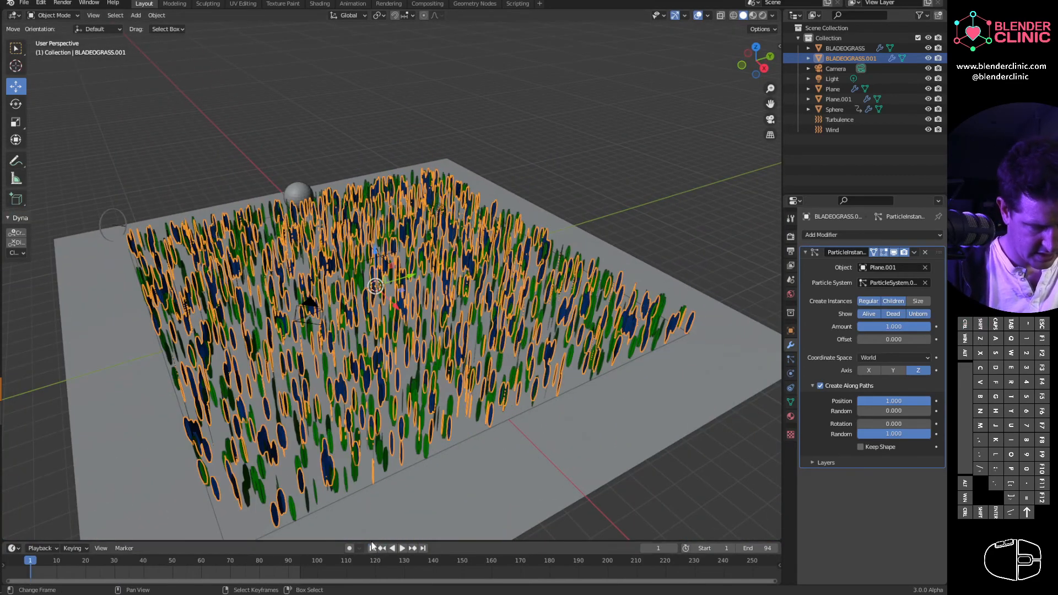
{"action": "left_click", "coordinate": [396, 547]}
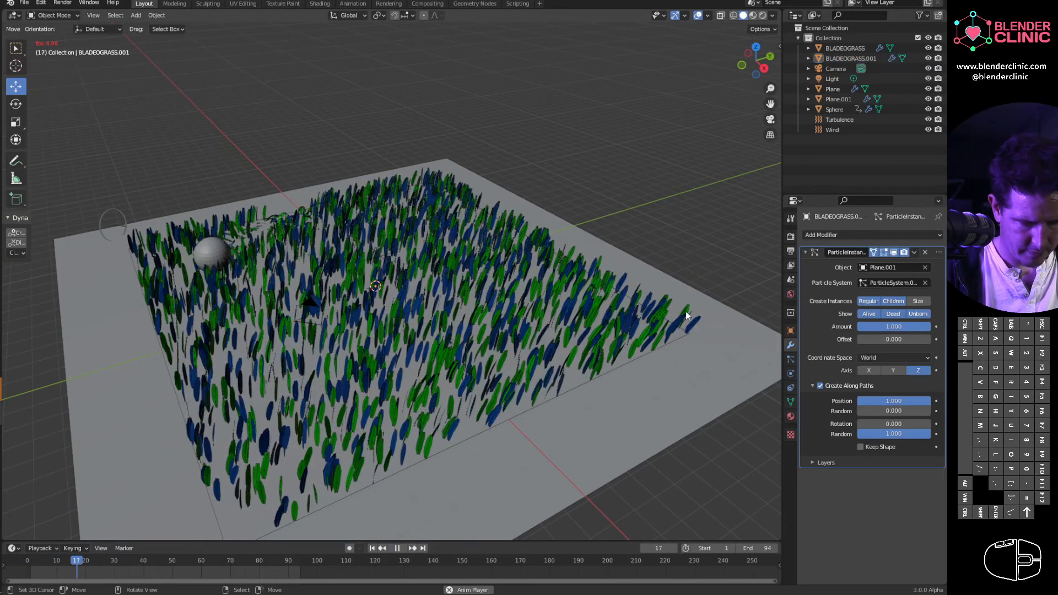
{"action": "left_click", "coordinate": [397, 548]}
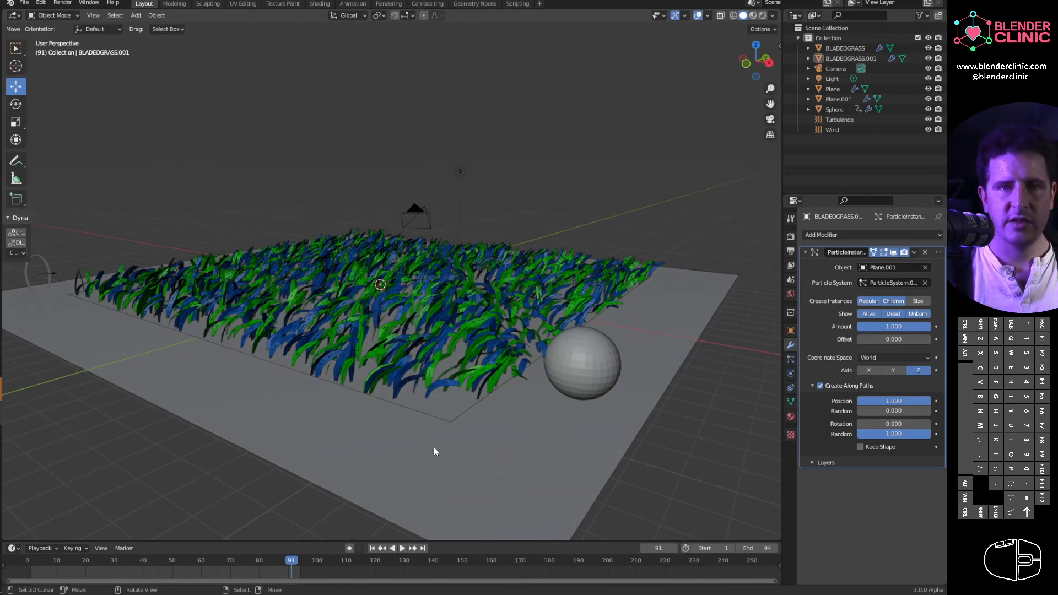
{"action": "mouse_move", "coordinate": [505, 415]}
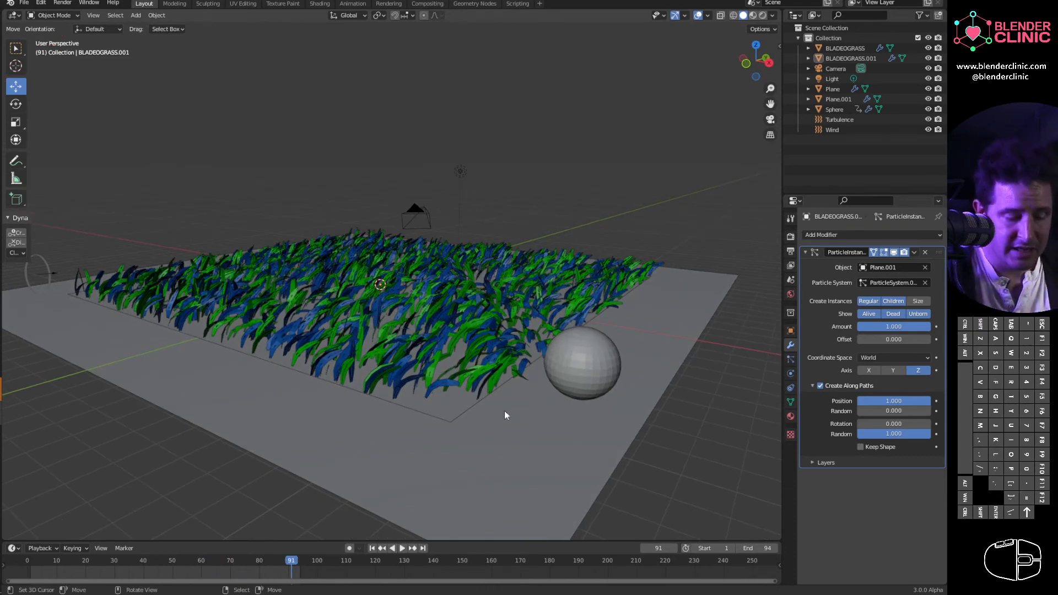